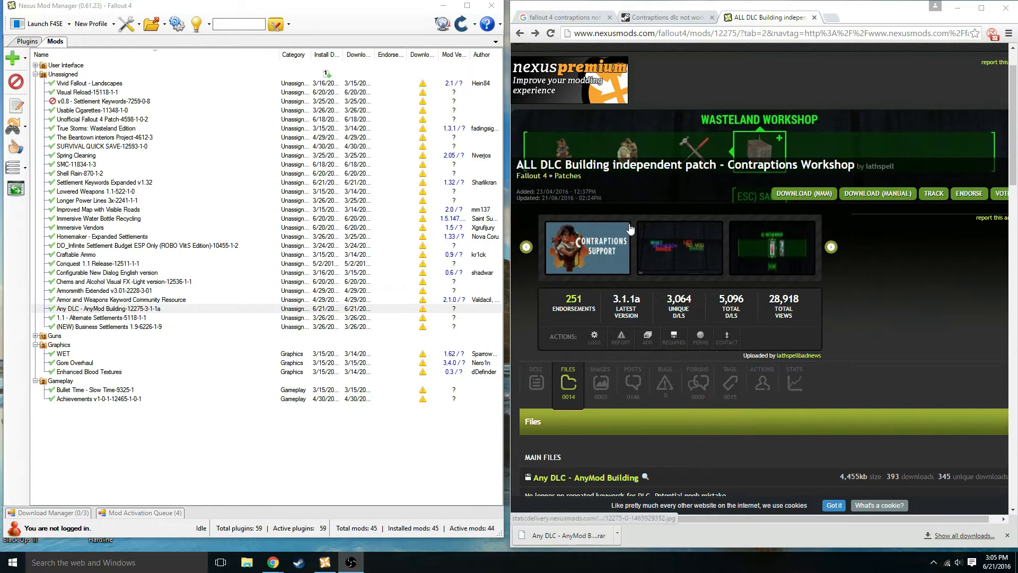
mouse_move(704, 196)
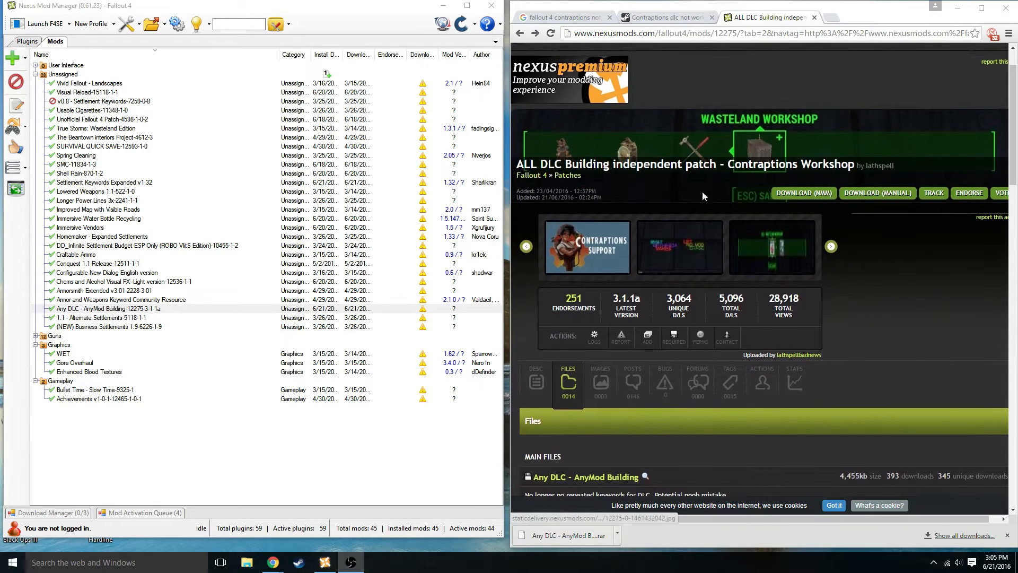
- Enable the Any DLC - AnyMod Building mod, then browse DLC Contraption's Manufacturing, Ball Track and Display menus
click(107, 308)
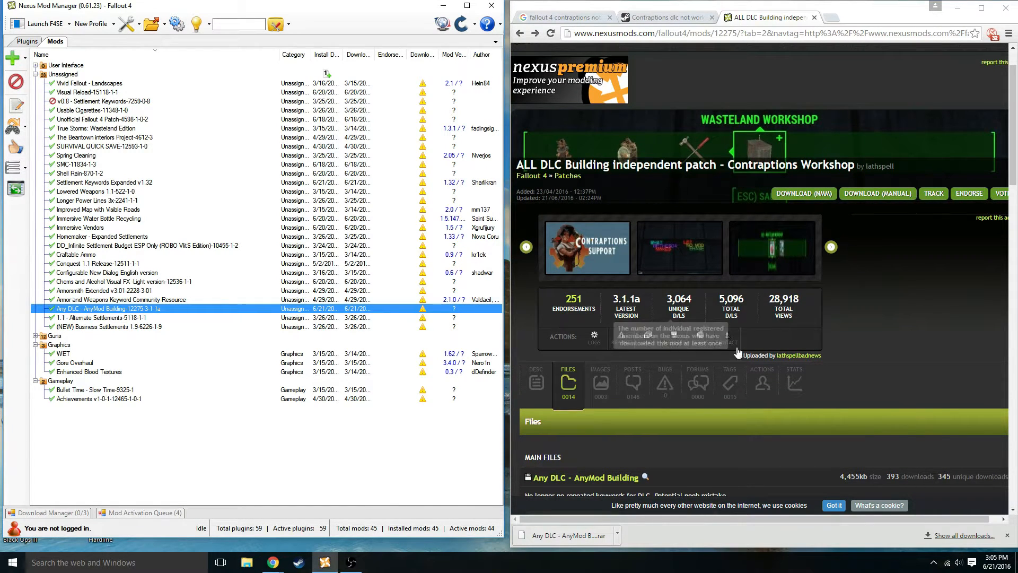
mouse_move(851, 183)
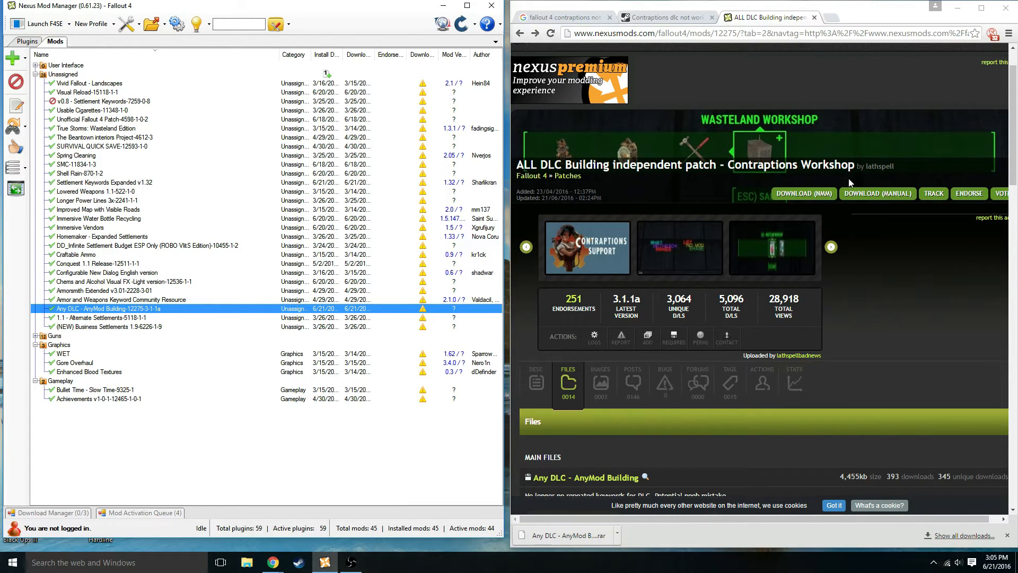
mouse_move(526, 189)
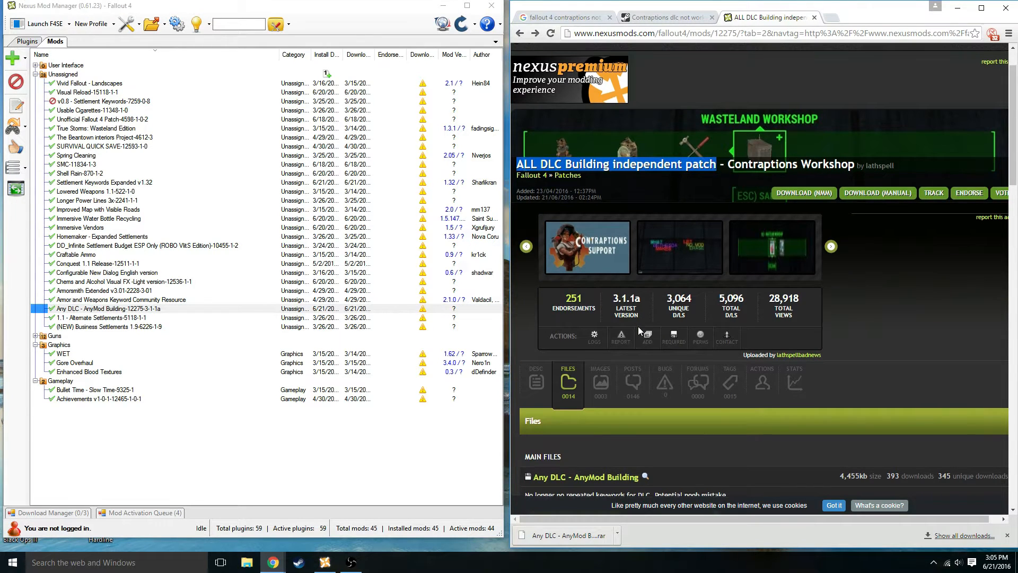
scroll(down, 3)
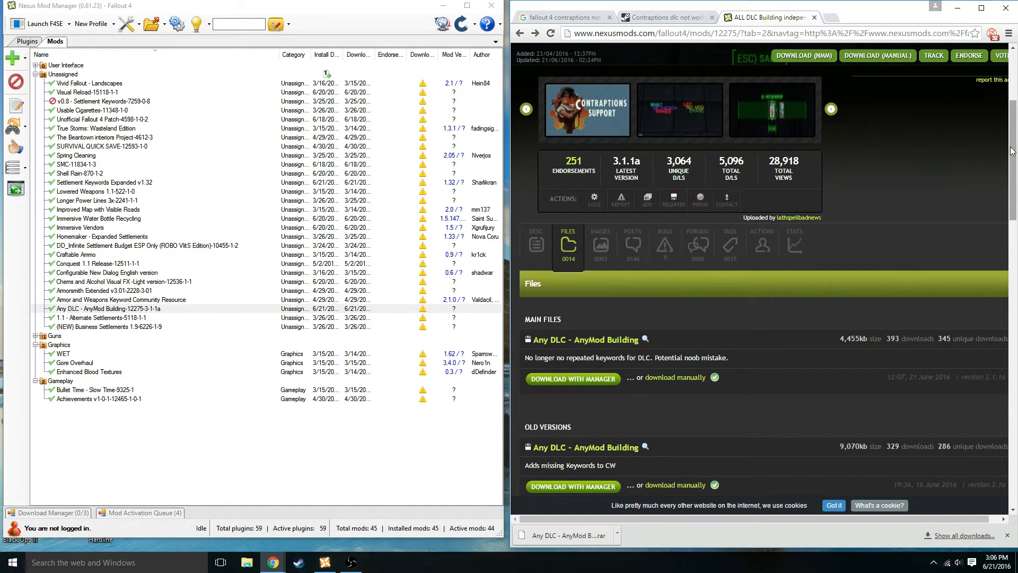
scroll(down, 3)
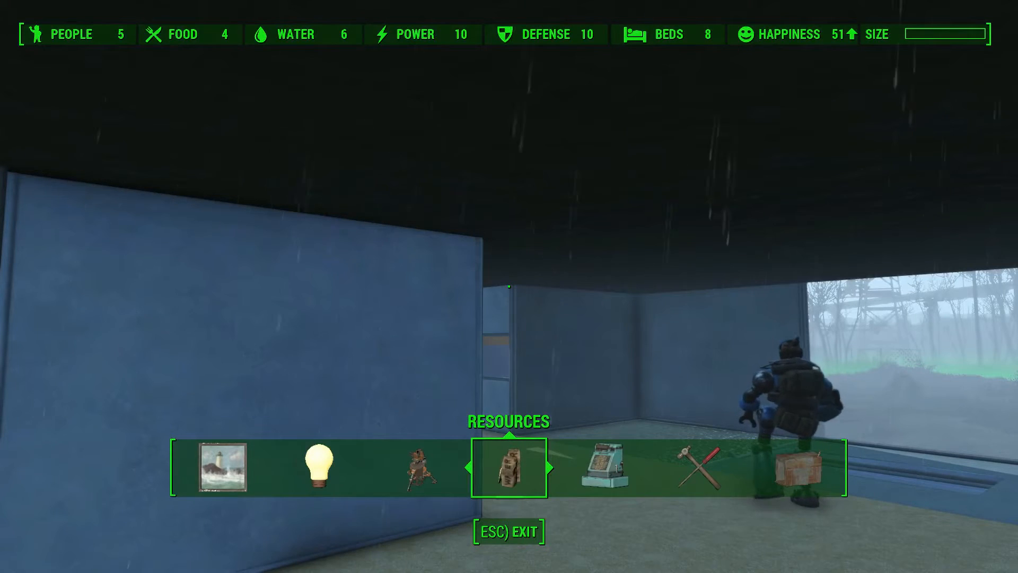
scroll(right, 3)
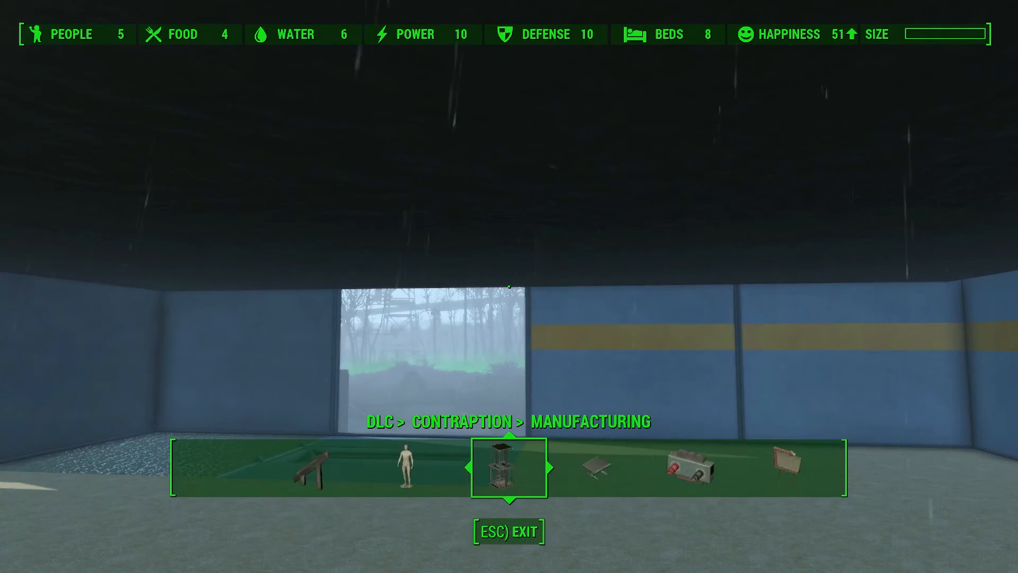
scroll(right, 3)
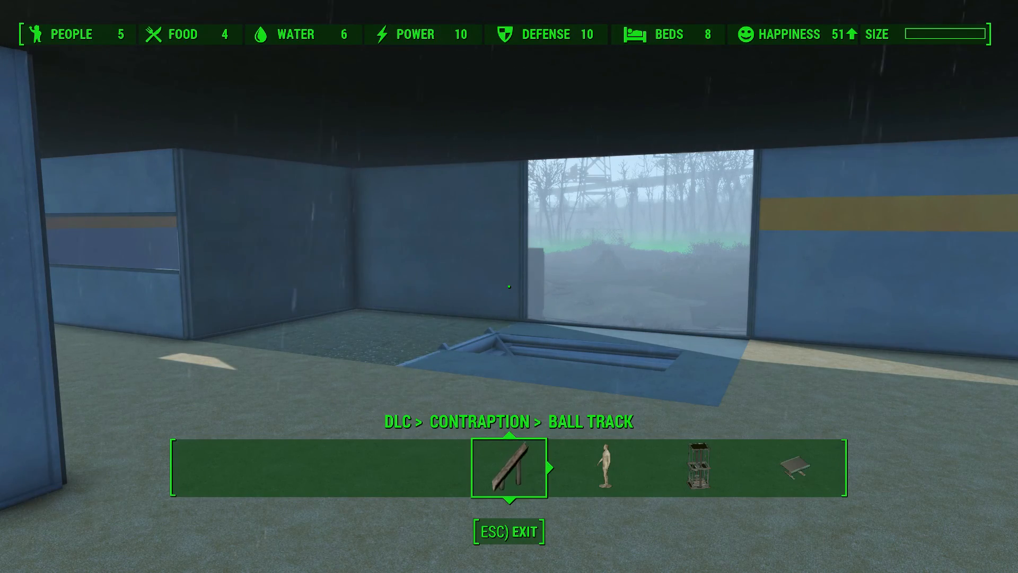
scroll(right, 3)
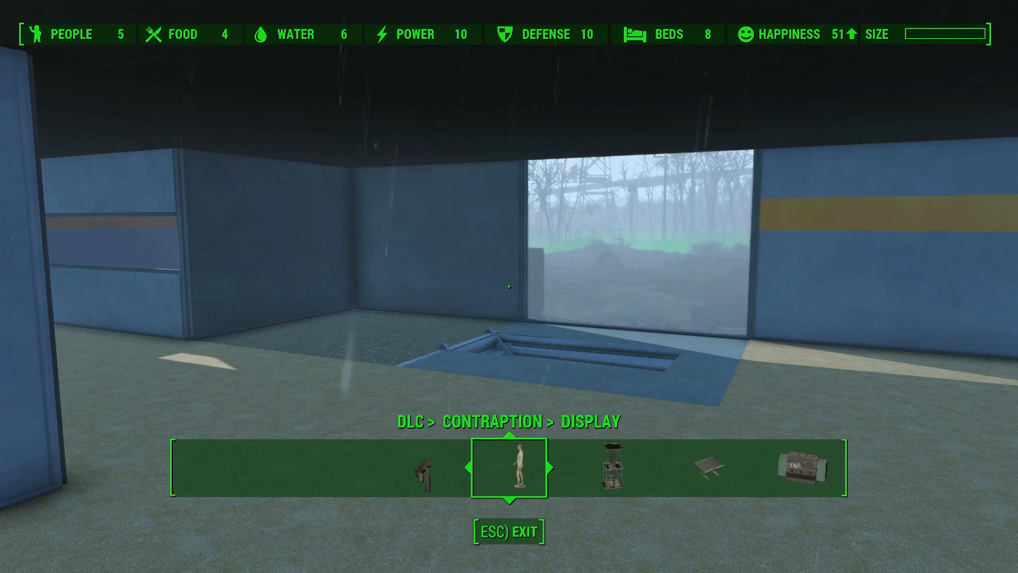